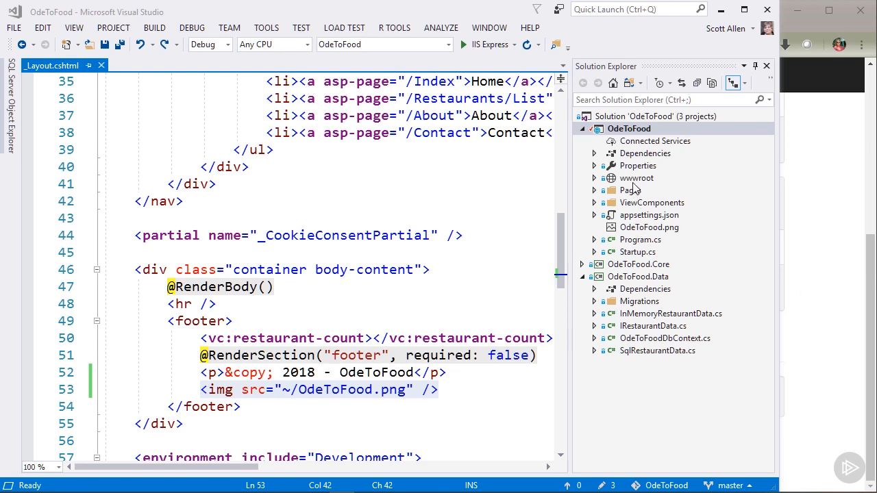
Delete the tilde so the footer image src on line 53 reads /OdeToFood.png
{"action": "left_click", "coordinate": [636, 178]}
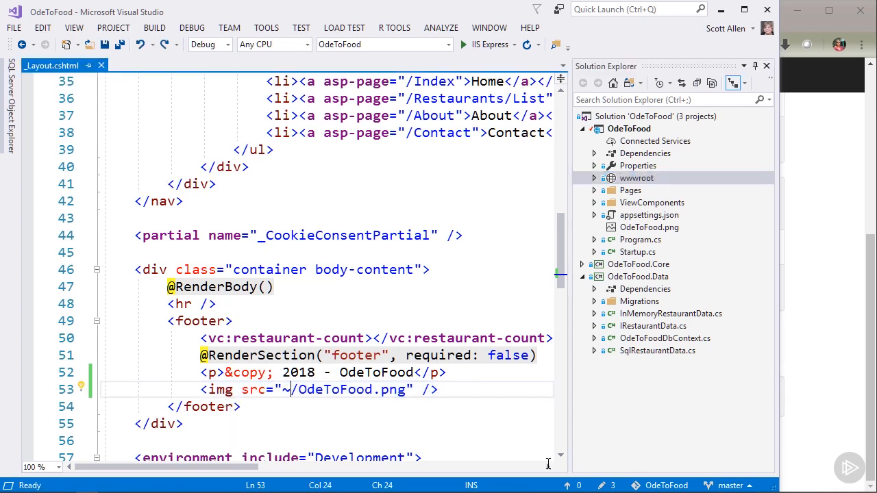
{"action": "key", "text": "Backspace"}
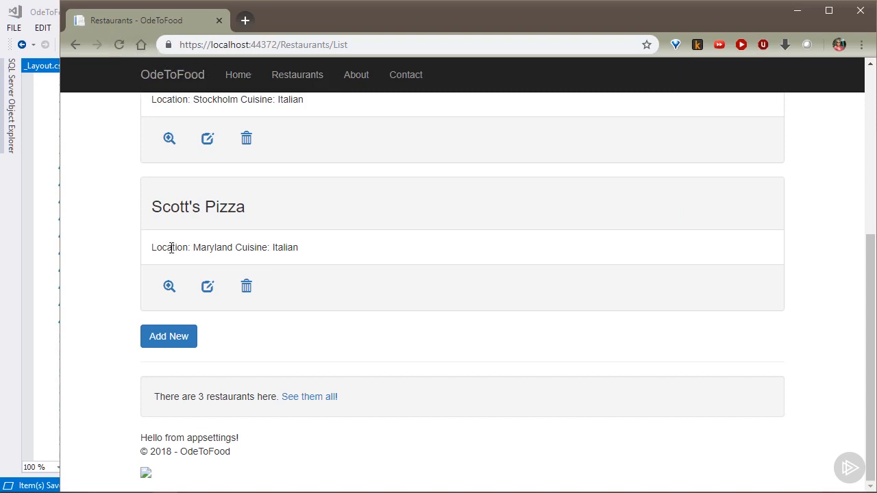
{"action": "mouse_move", "coordinate": [142, 474]}
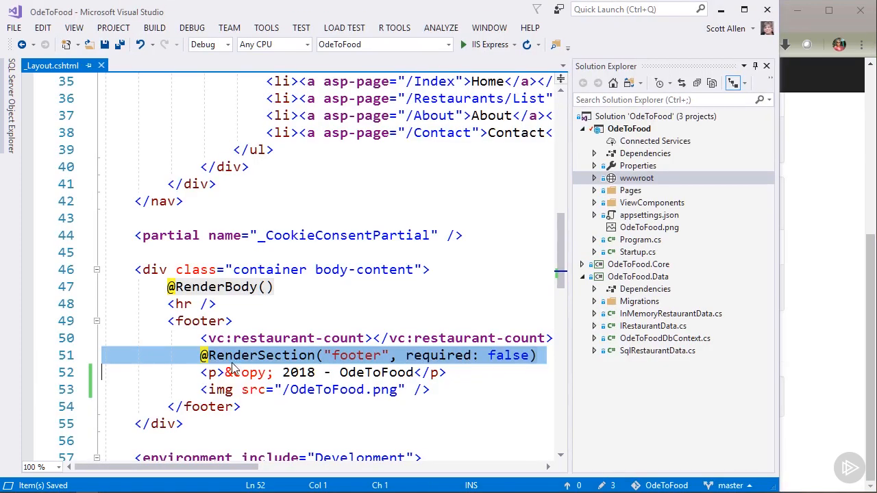
{"action": "left_click", "coordinate": [215, 304]}
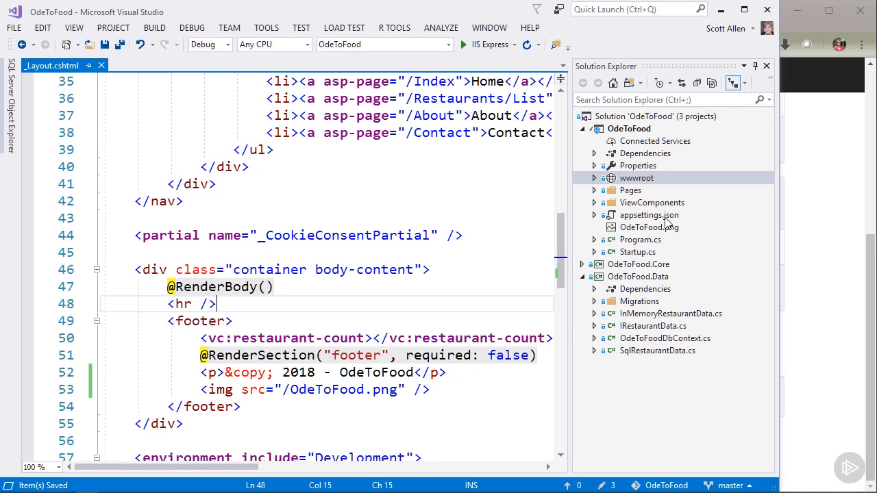
{"action": "mouse_move", "coordinate": [655, 199]}
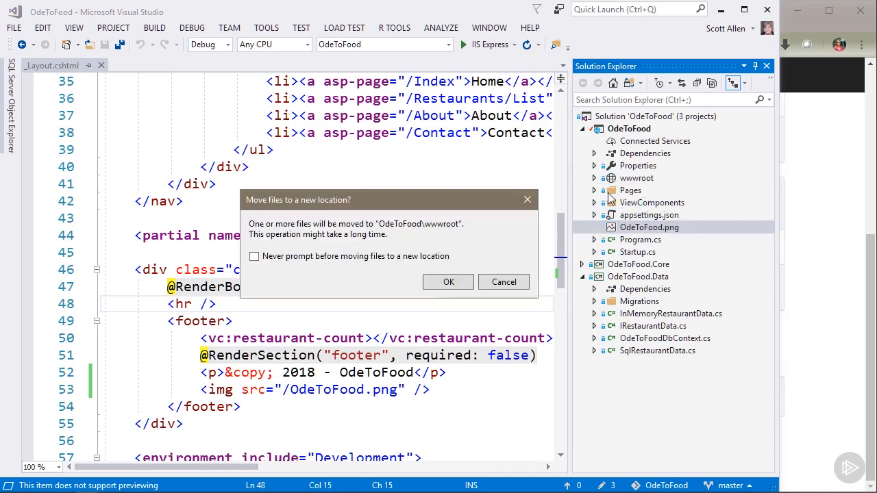
Confirm moving OdeToFood.png into the wwwroot folder
{"action": "left_click", "coordinate": [448, 281]}
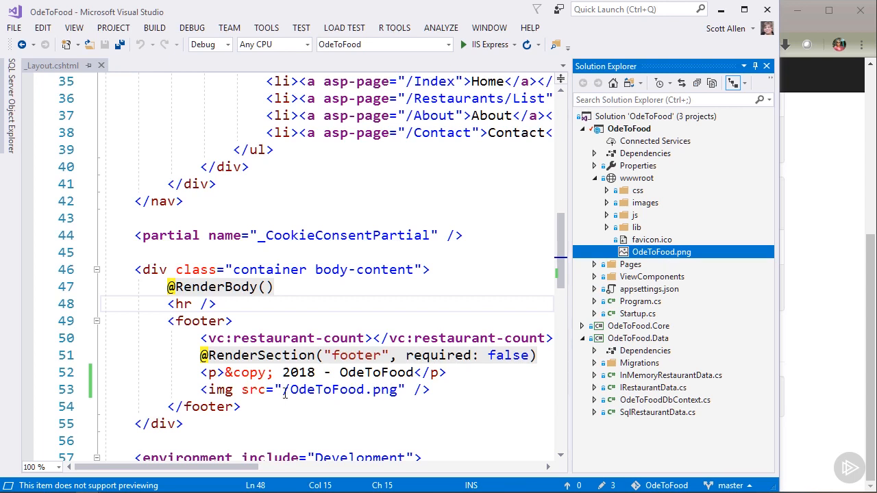
{"action": "mouse_move", "coordinate": [661, 251]}
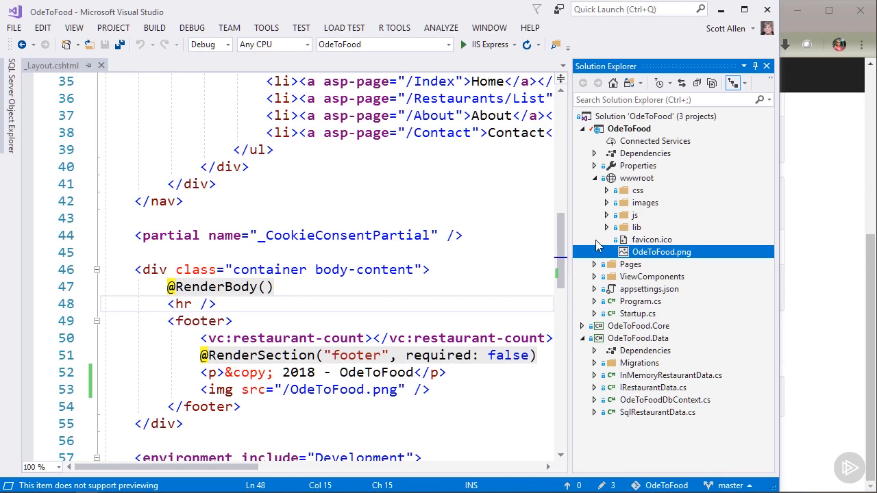
{"action": "mouse_move", "coordinate": [608, 229]}
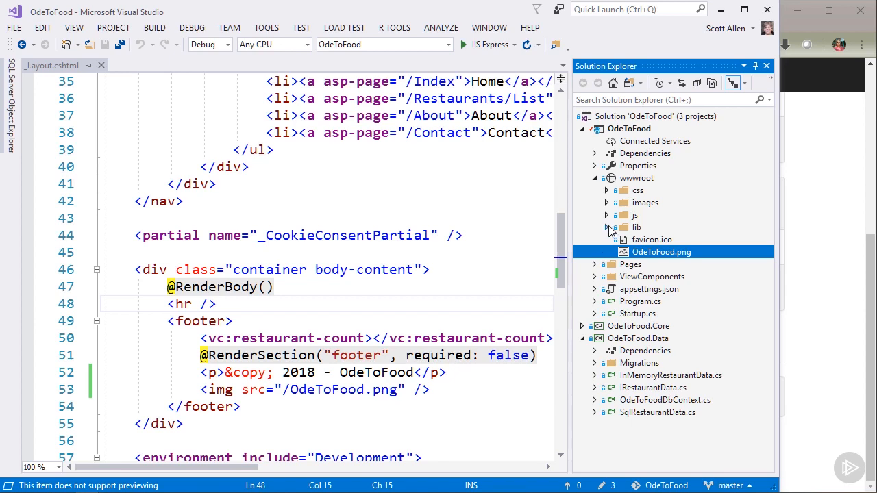
Expand and collapse wwwroot/lib, then open site.css and close it
{"action": "left_click", "coordinate": [606, 227]}
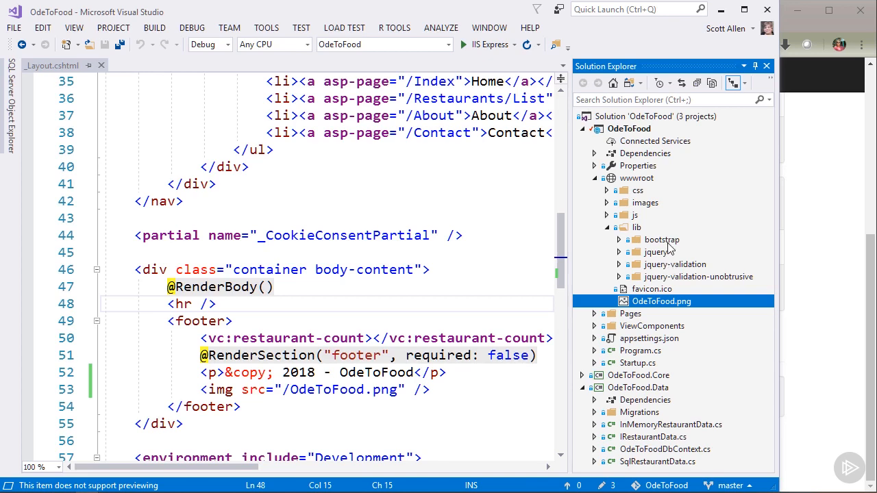
{"action": "left_click", "coordinate": [607, 227]}
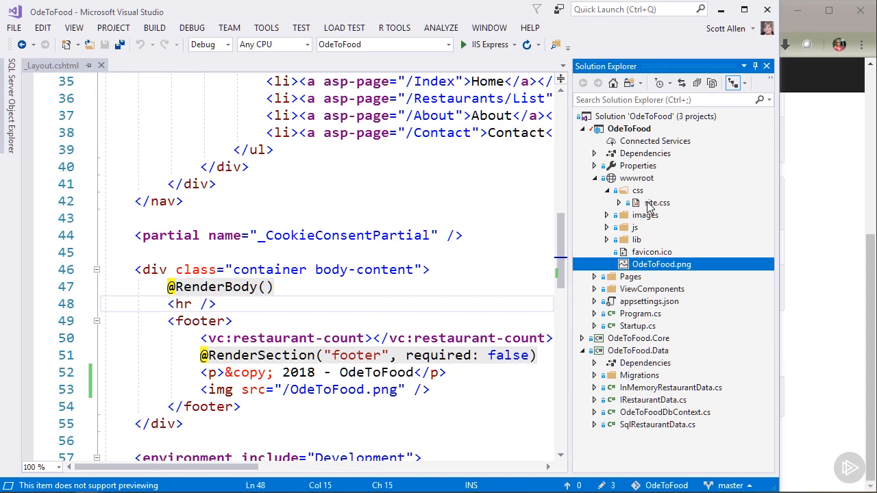
{"action": "double_click", "coordinate": [657, 202]}
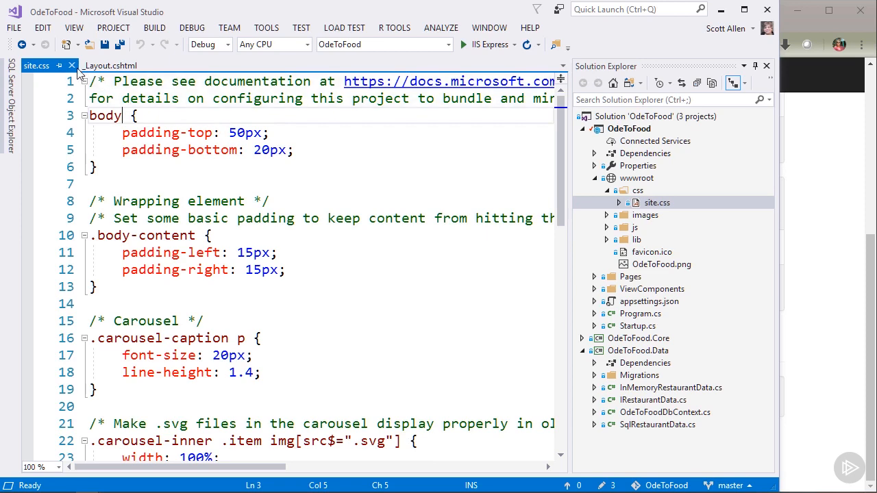
{"action": "left_click", "coordinate": [110, 65]}
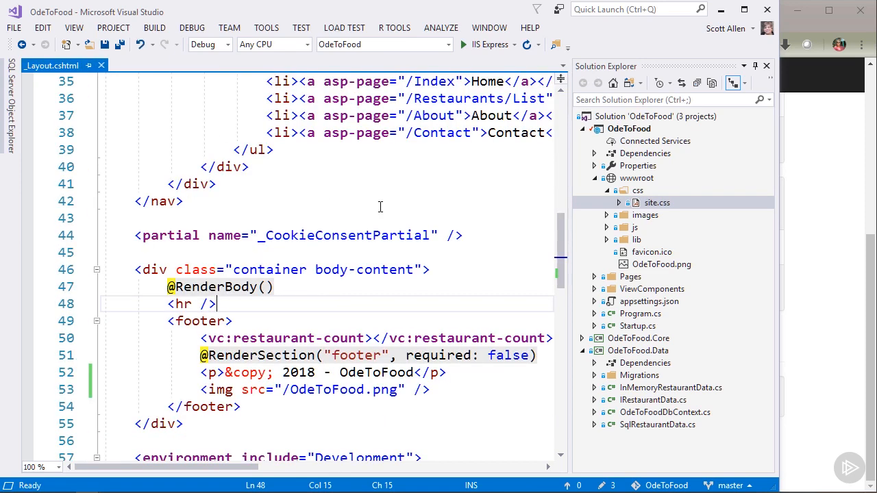
{"action": "mouse_move", "coordinate": [661, 264]}
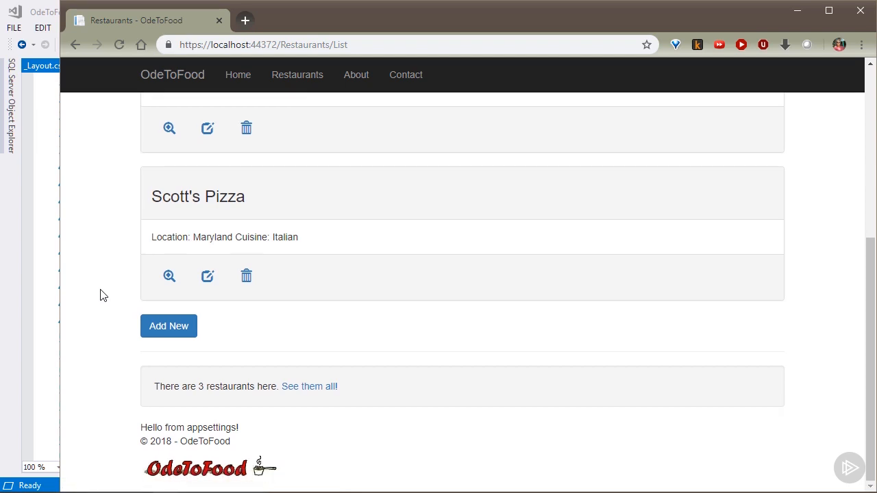
{"action": "mouse_move", "coordinate": [286, 473]}
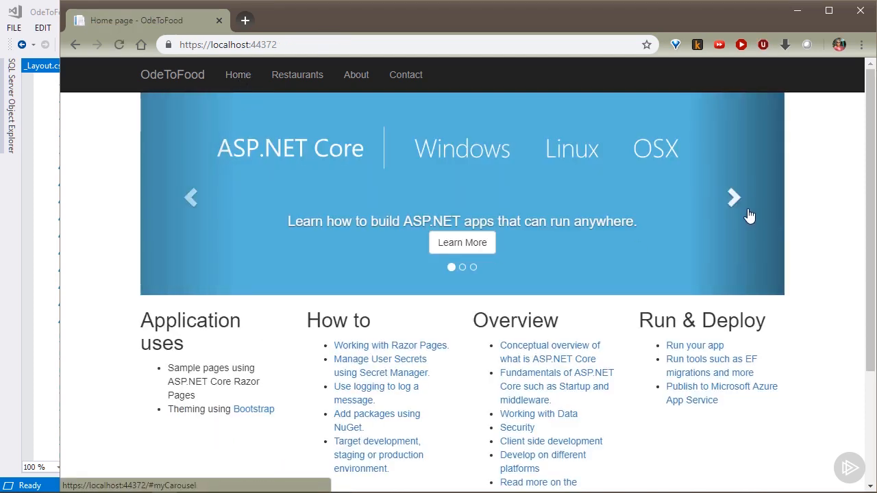
Open the next carousel banner in a new tab and inspect its /images/banner2.svg URL
{"action": "left_click", "coordinate": [733, 197]}
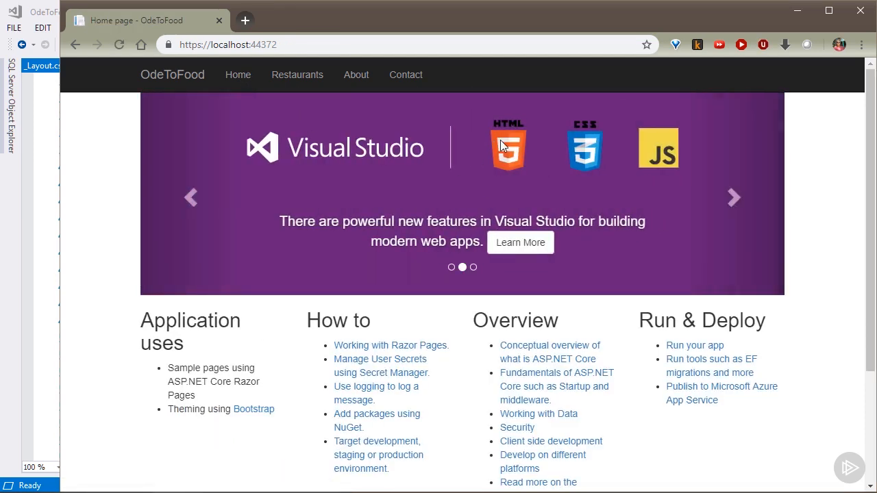
{"action": "right_click", "coordinate": [507, 146]}
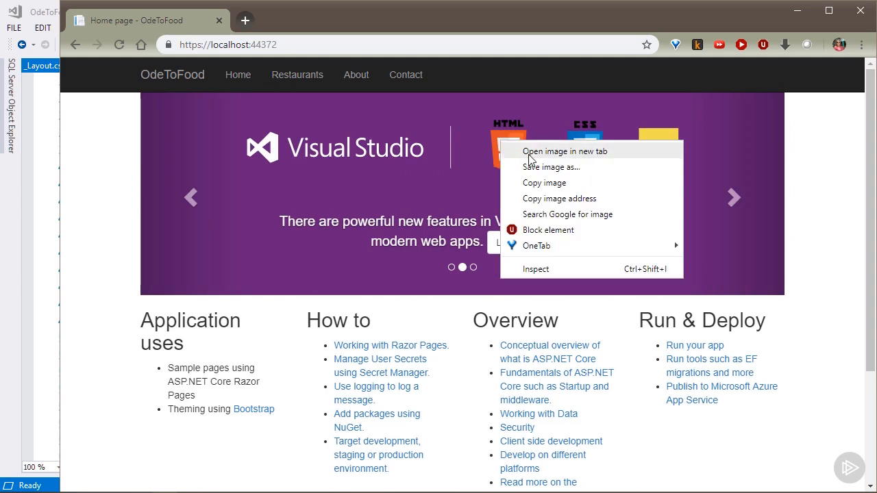
{"action": "left_click", "coordinate": [564, 152]}
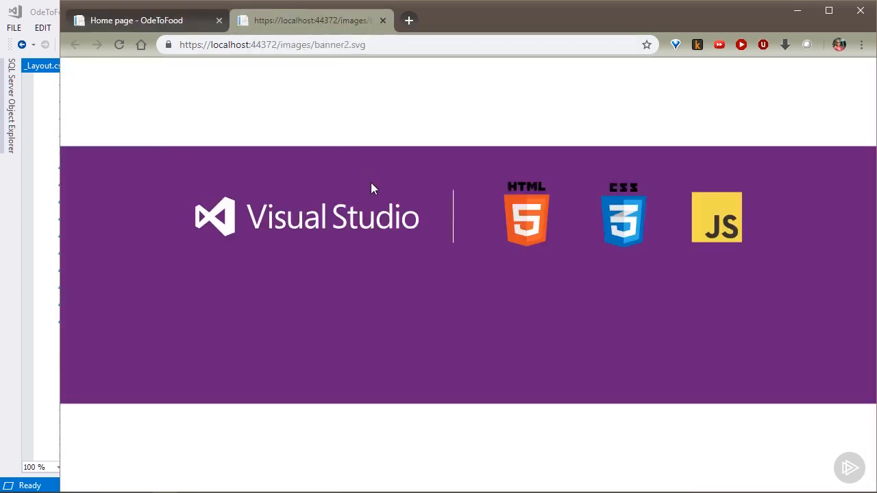
{"action": "mouse_move", "coordinate": [349, 71]}
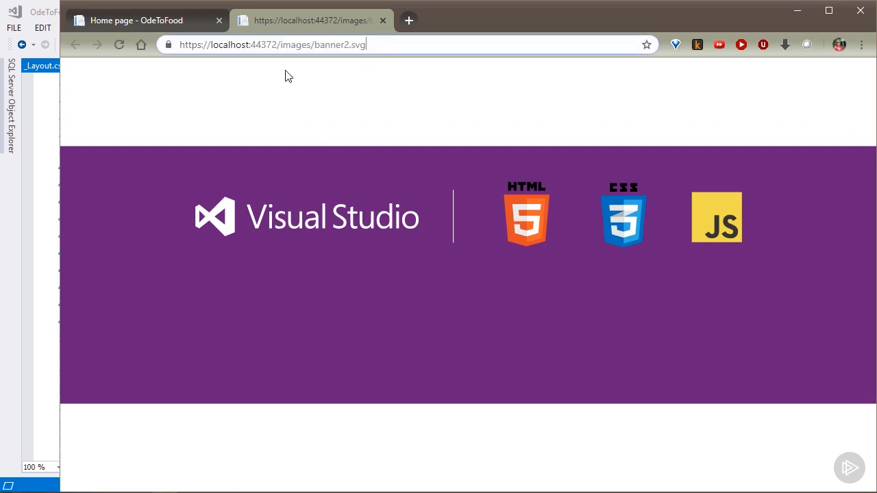
{"action": "left_click", "coordinate": [293, 44]}
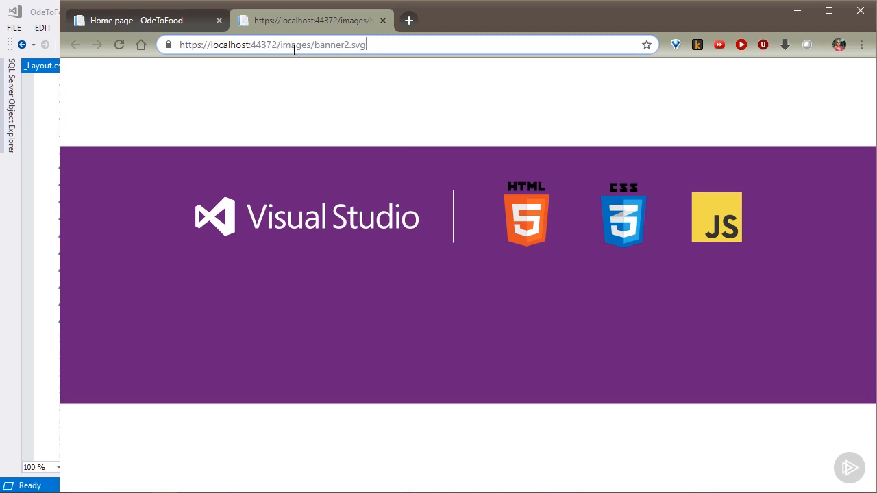
{"action": "mouse_move", "coordinate": [314, 66]}
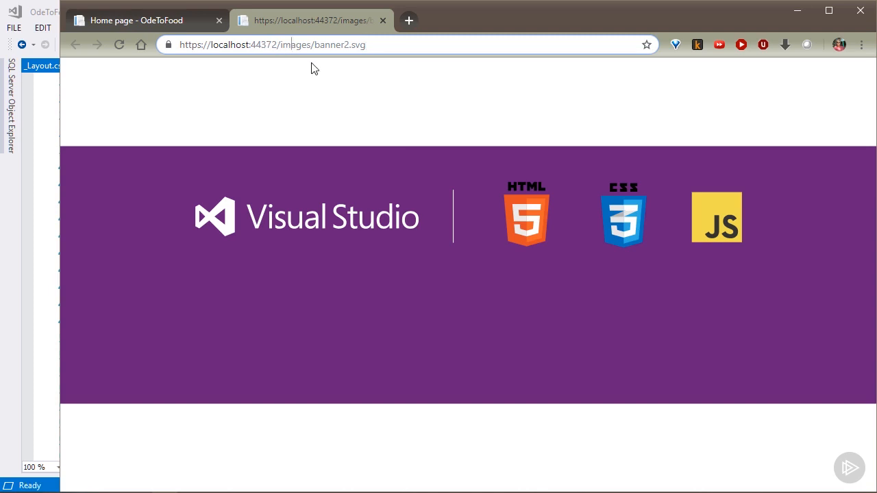
{"action": "mouse_move", "coordinate": [94, 181]}
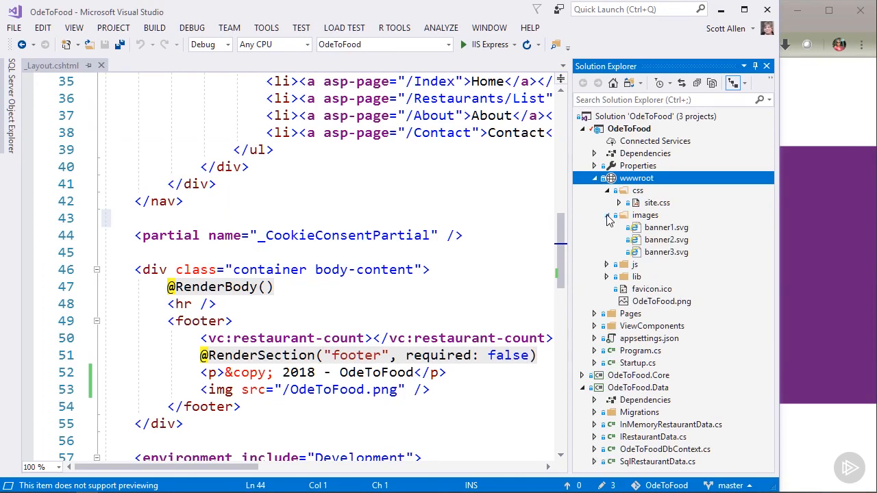
Open wwwroot/images/banner2.svg in the editor to view its SVG markup
{"action": "double_click", "coordinate": [666, 239]}
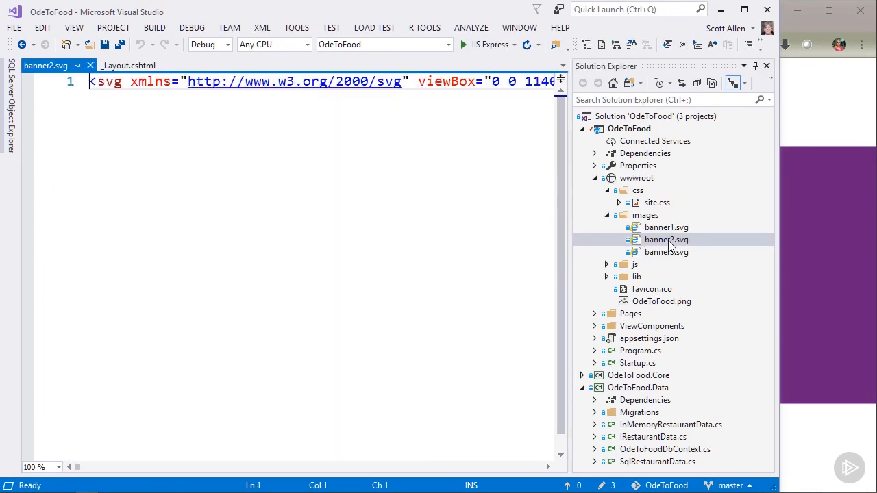